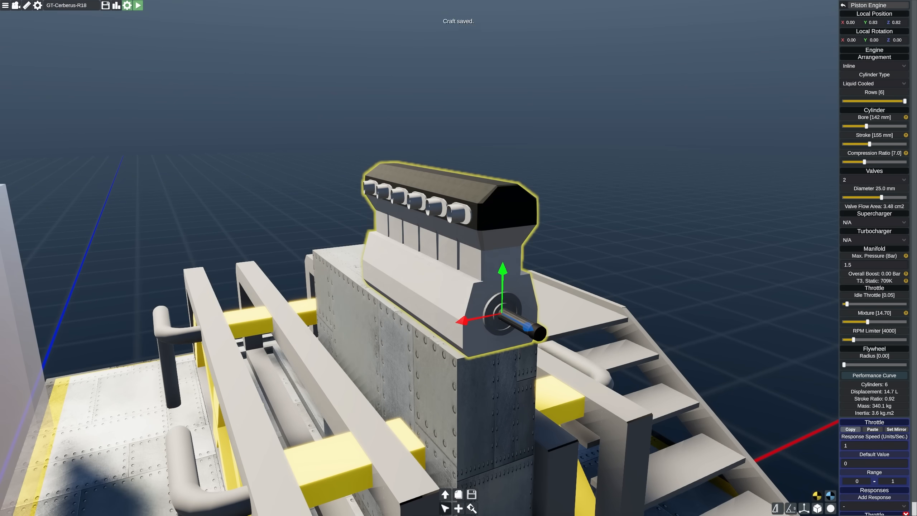
- Retune the inline six piston engine to compression ratio 4.1 and about 139 mm bore
click(138, 5)
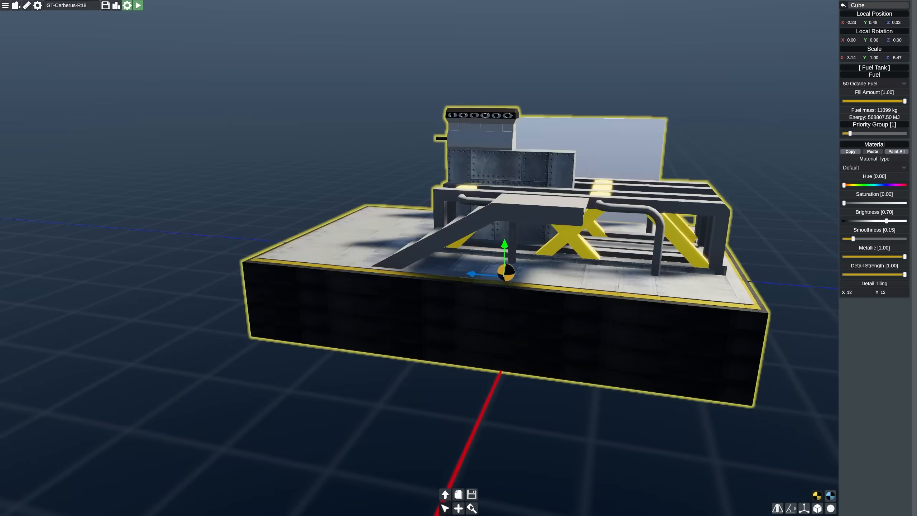
click(874, 84)
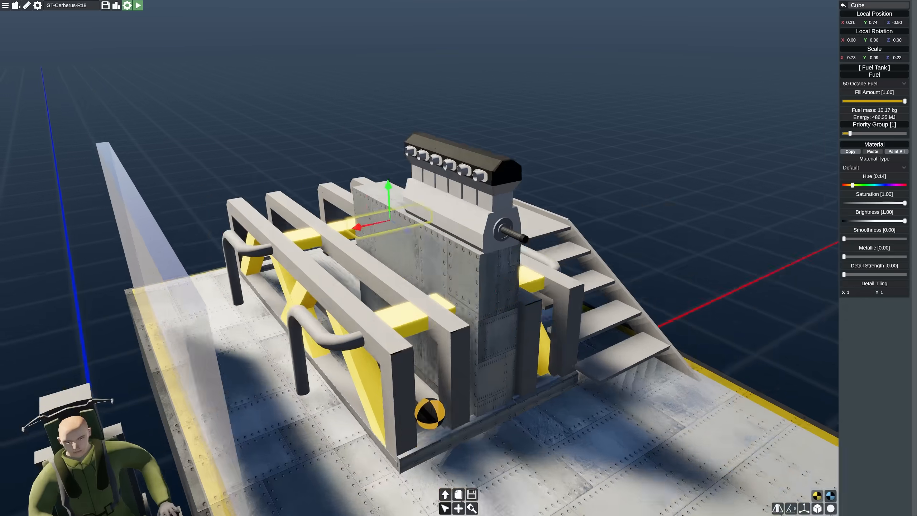
click(138, 5)
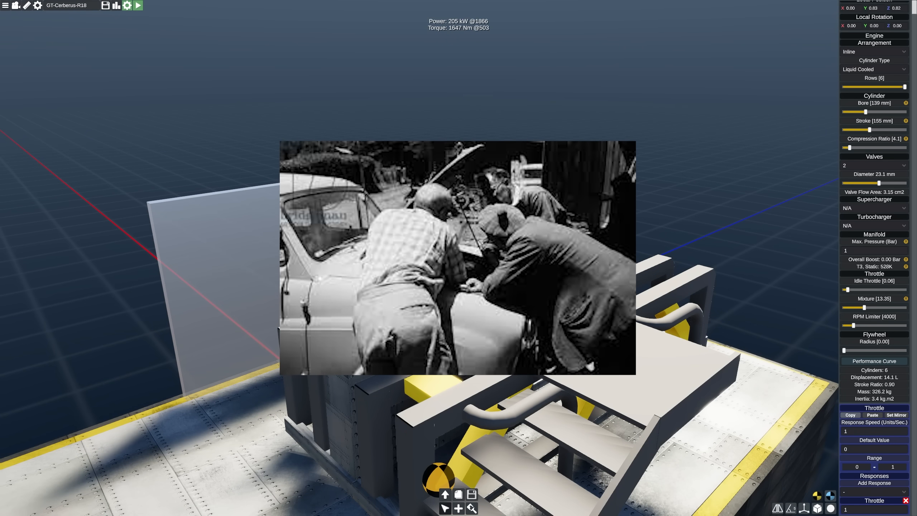
- Mount a two-bladed propeller from the Power category onto the engine's gearbox
click(832, 92)
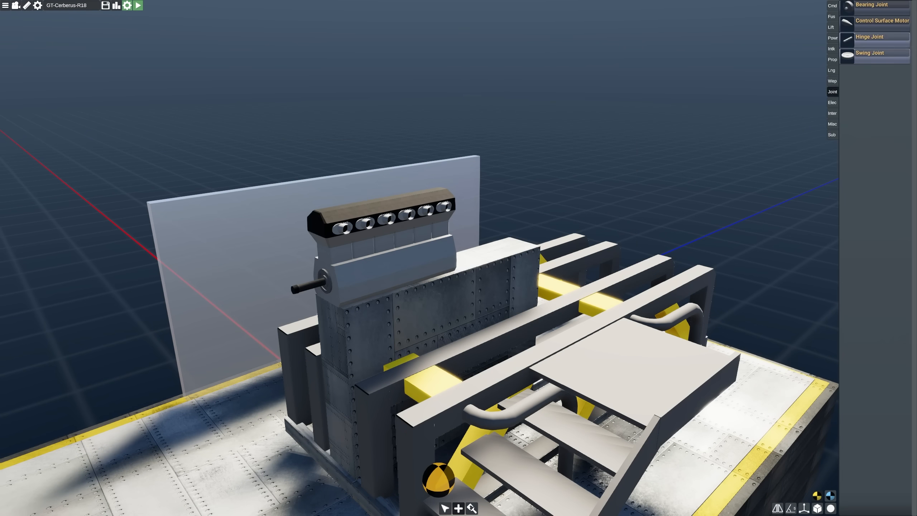
click(831, 59)
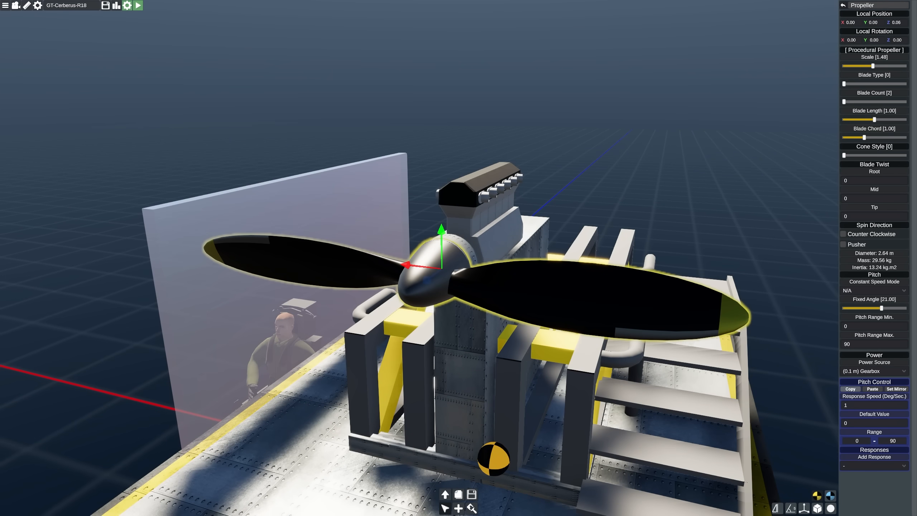
click(479, 182)
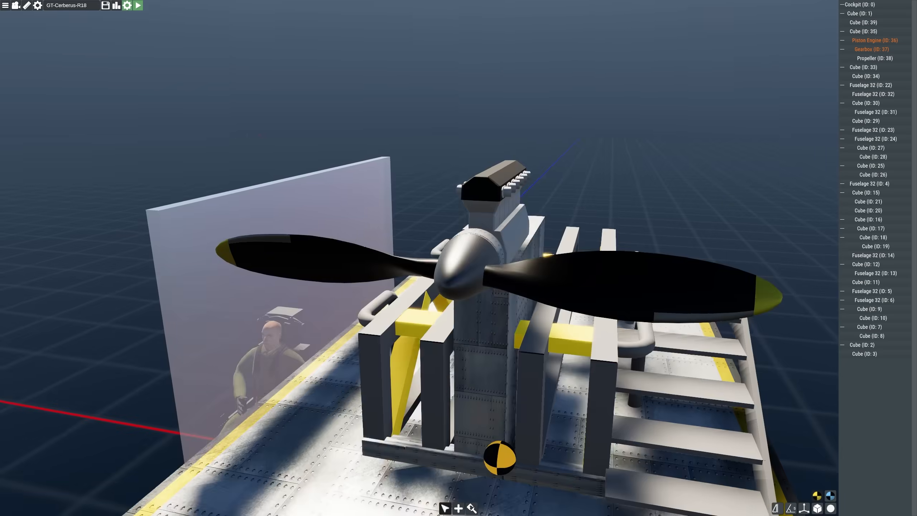
- Enclose the engine in a Fuselage 32 nose section with Wood material
click(139, 5)
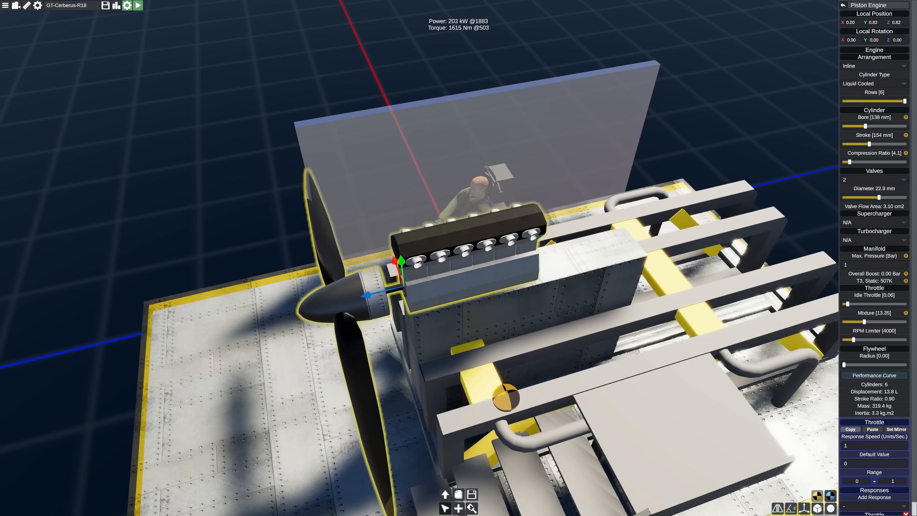
click(333, 303)
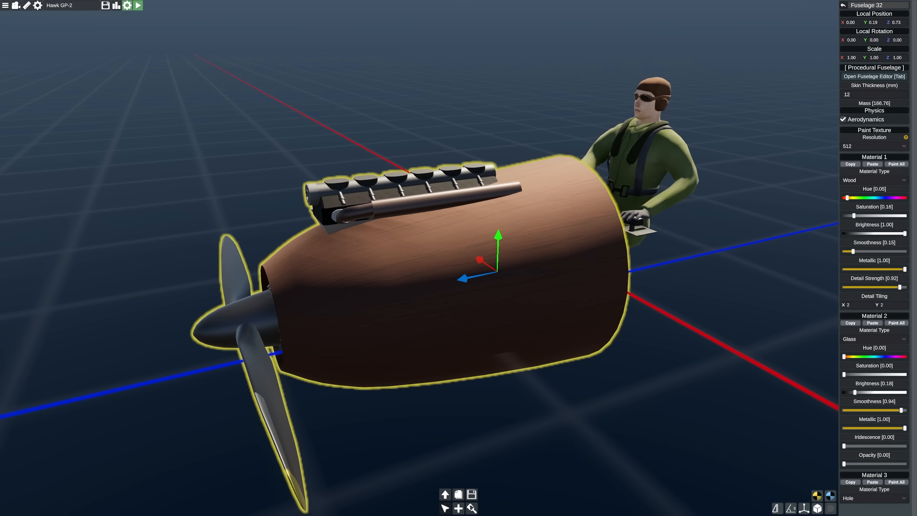
- Lengthen and round the wooden fuselage loops into a tapered body with an open cockpit
click(874, 76)
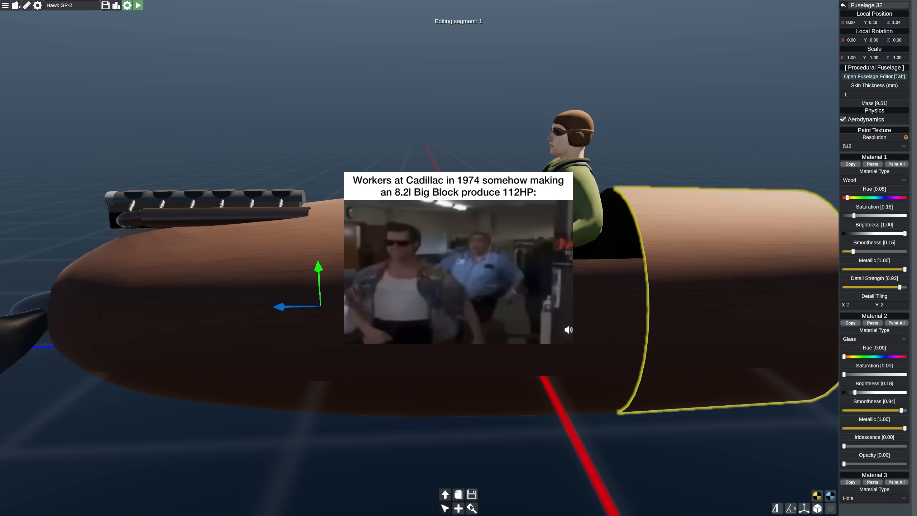
click(875, 76)
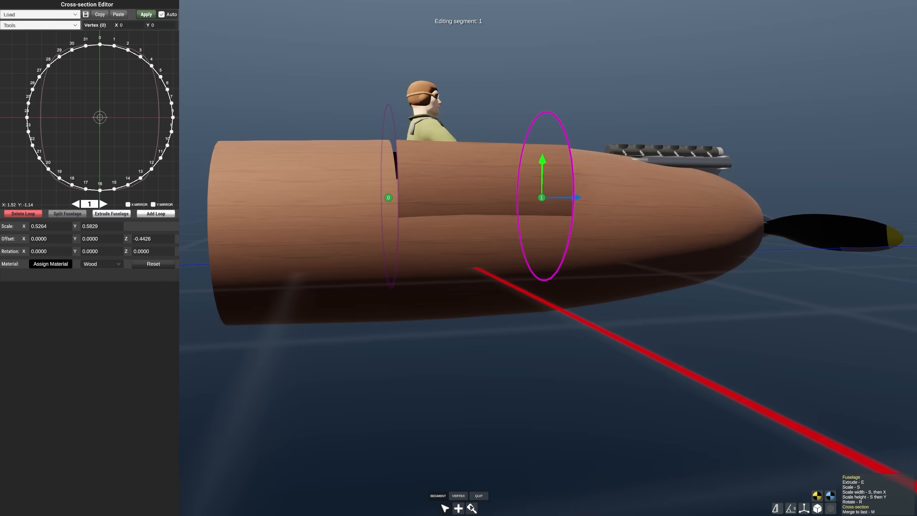
- Add a riveted metal cowling over the engine and bend a thin exhaust pipe along its side
click(478, 495)
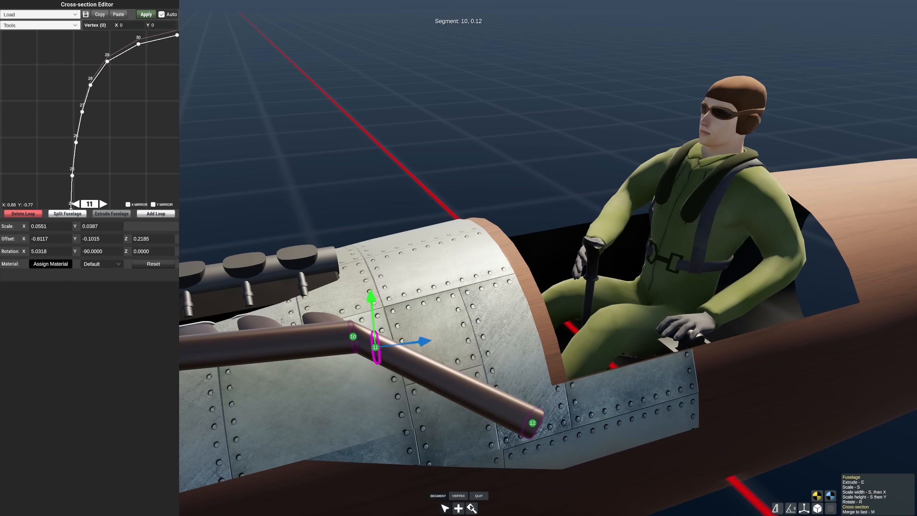
- Fit a vertical tail fin with a Control Surface Motor rudder at the rear of the fuselage
click(478, 495)
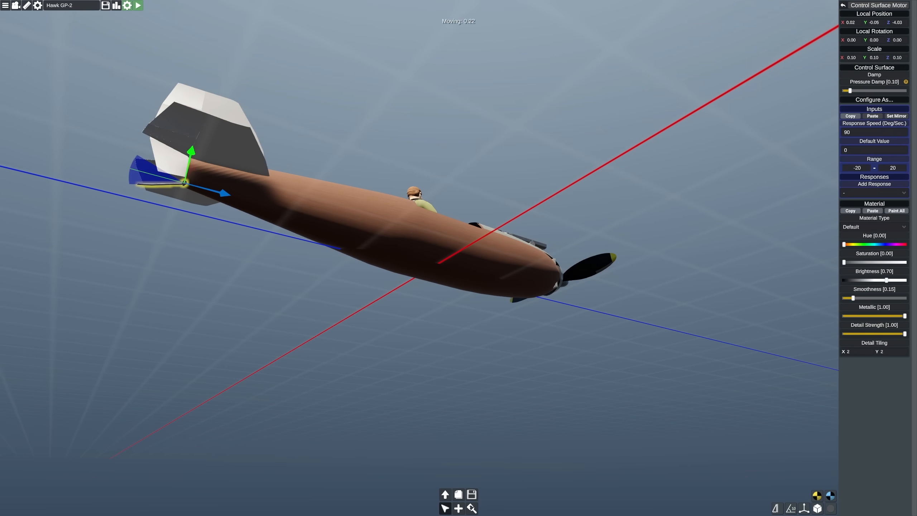
click(138, 5)
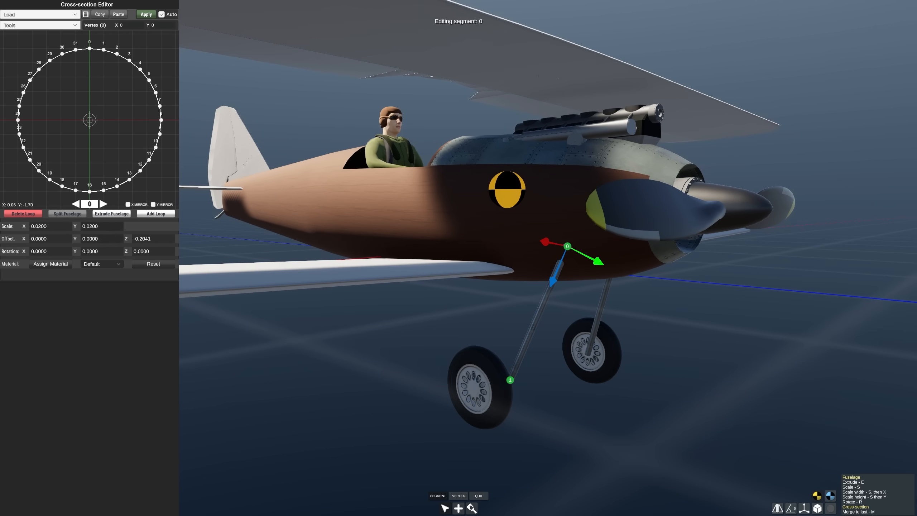
- Shape Fuselage 32 wooden struts from the fuselage down to the landing-gear wheels
click(478, 495)
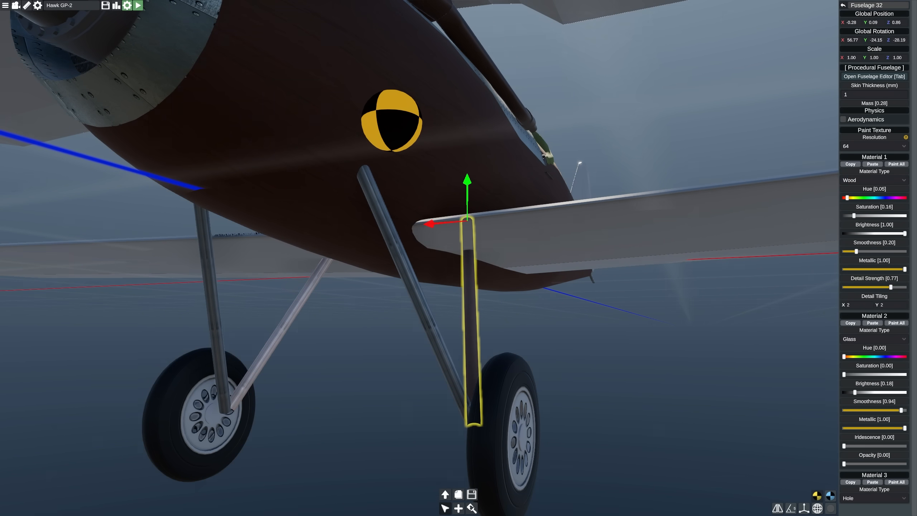
- Span a dark Fuselage 32 axle tube between the wheels and grey down the joining strut
click(587, 409)
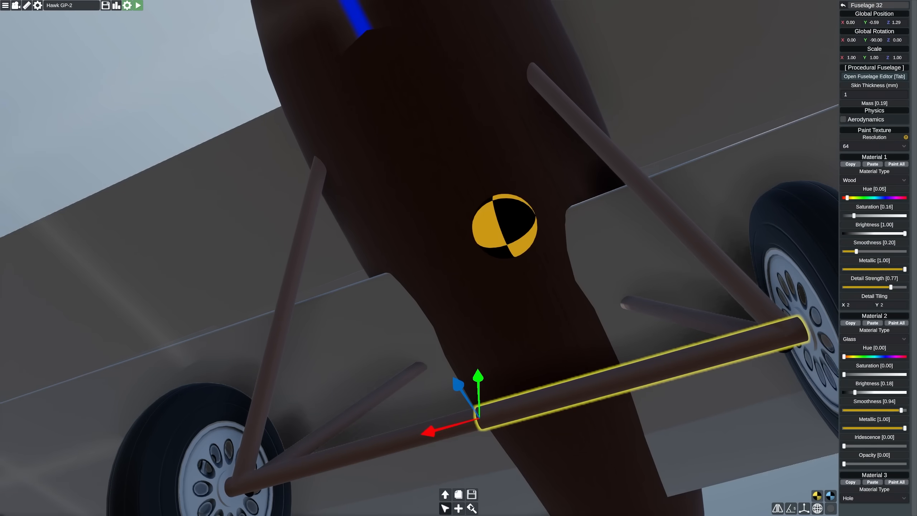
click(875, 76)
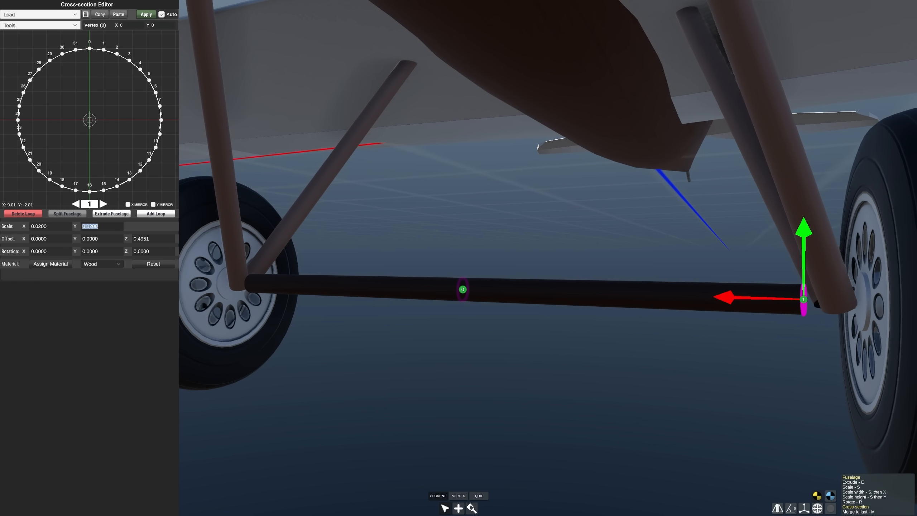
click(478, 495)
text(0.0200)
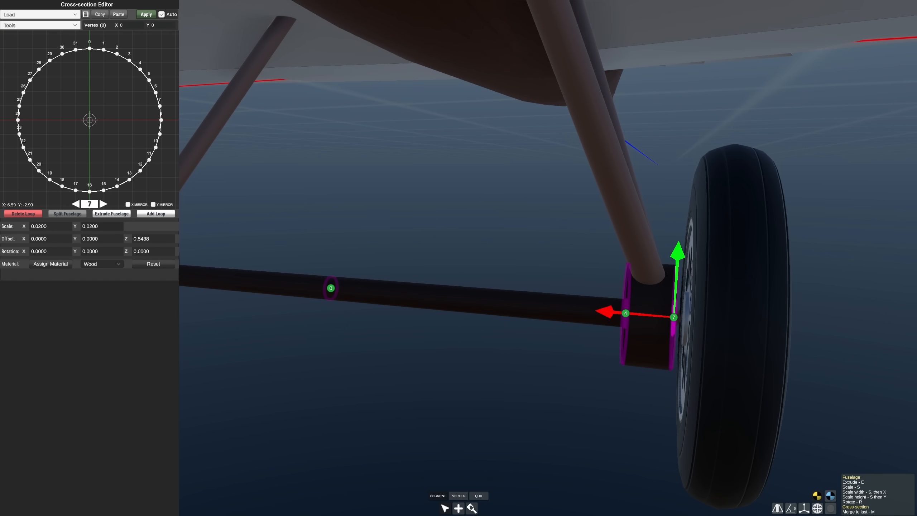
click(478, 495)
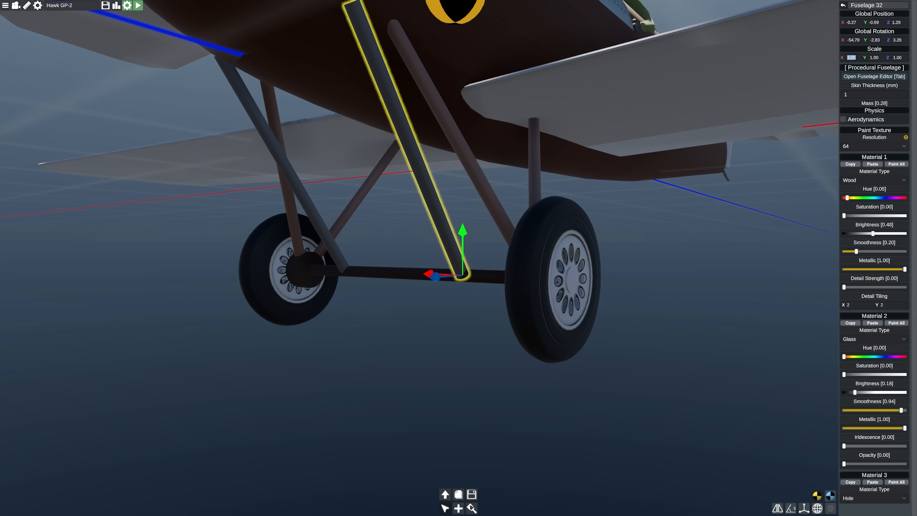
click(444, 508)
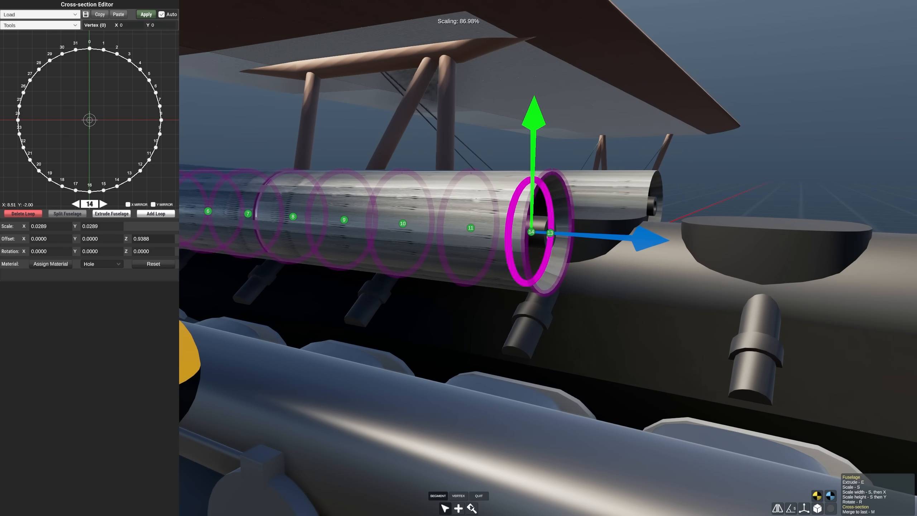
- Ring the nose gun barrel with scaled loops and make its muzzle end loop a Hole
click(478, 496)
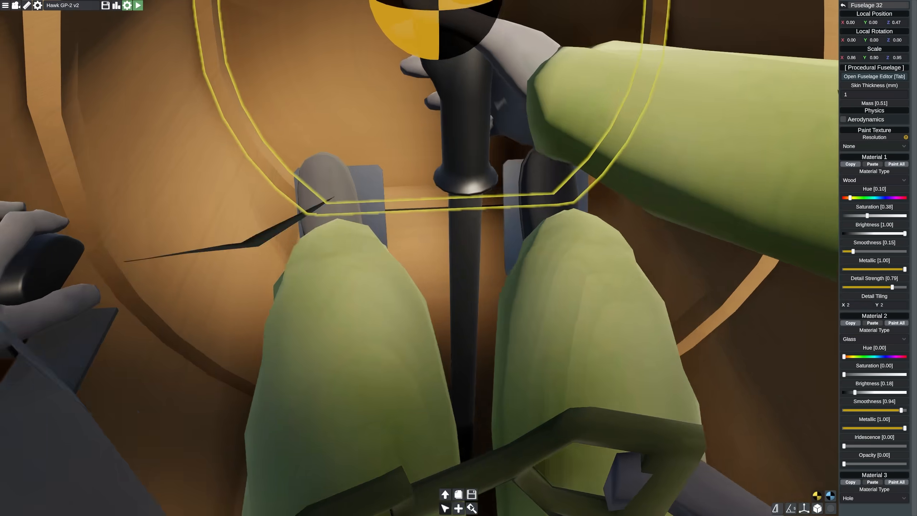
- Place a wooden Fuselage 32 frame around the pilot's control stick with adjusted hue and saturation
click(471, 5)
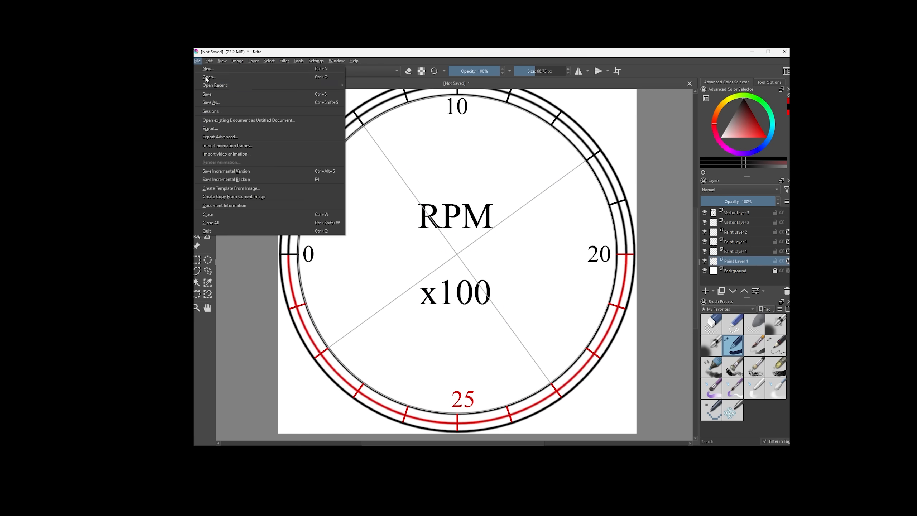
- Save the RPM x100 gauge dial as a PNG image in Downloads
click(211, 102)
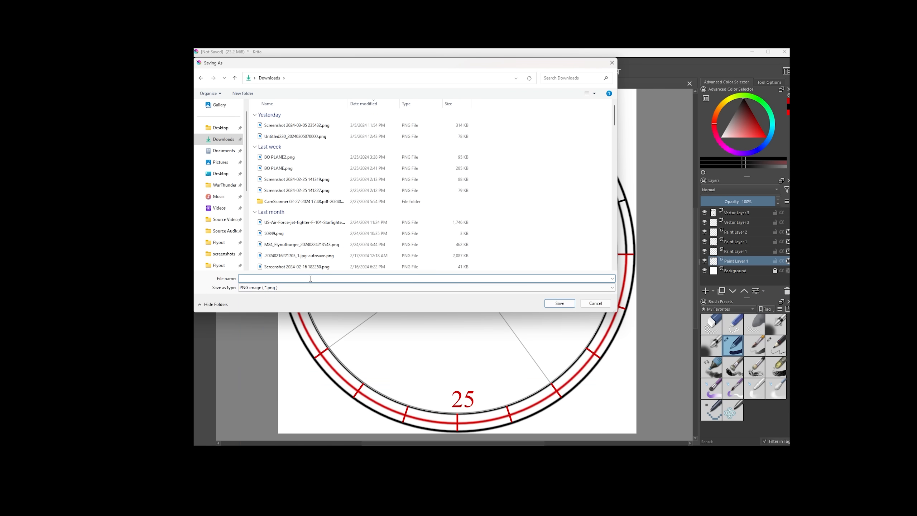
click(559, 303)
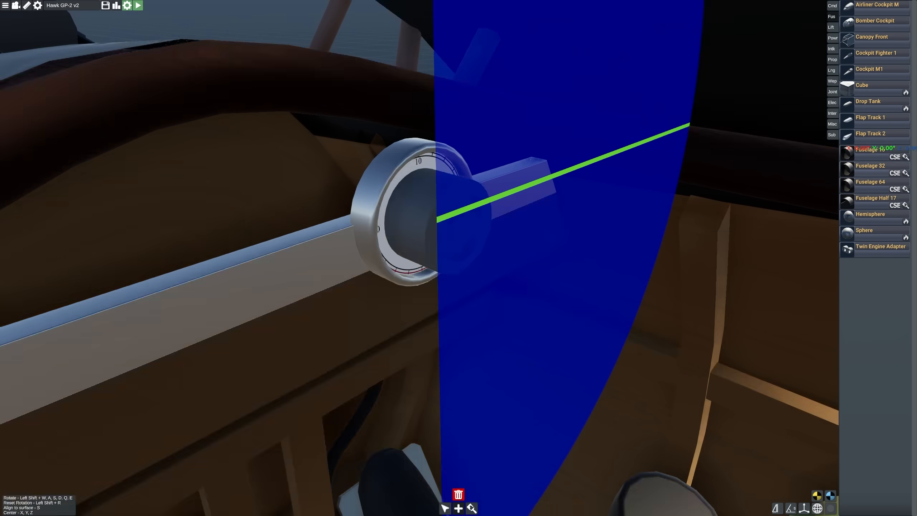
- Mount the painted RPM gauge on the cockpit instrument panel and return to the full exterior view
click(137, 5)
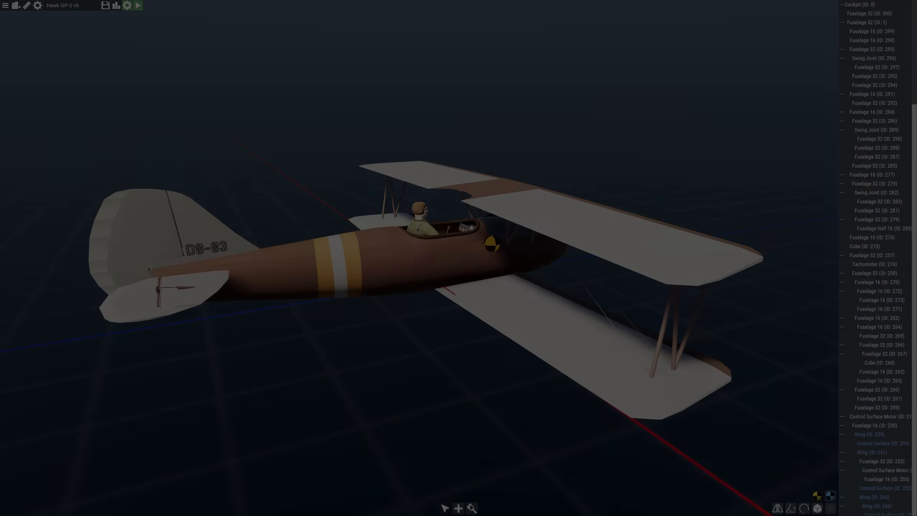
- Launch the finished biplane into flight mode so it sits on the runway
click(138, 5)
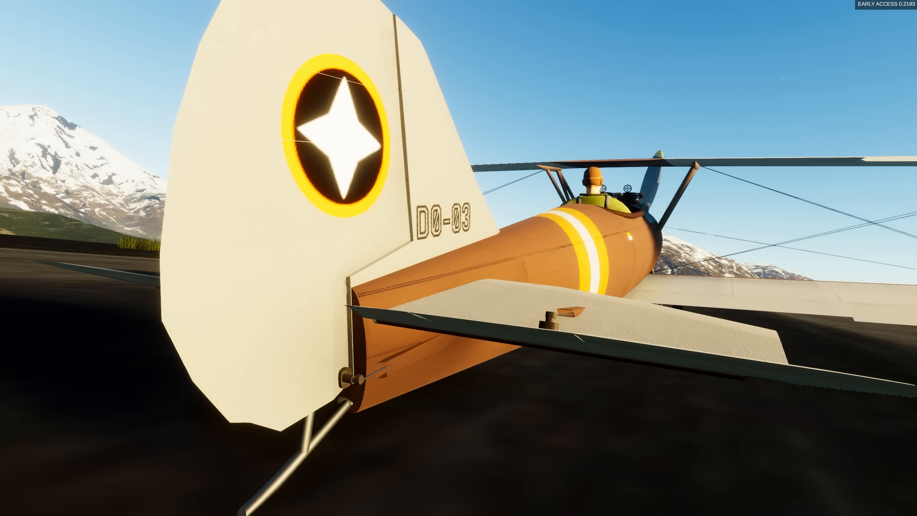